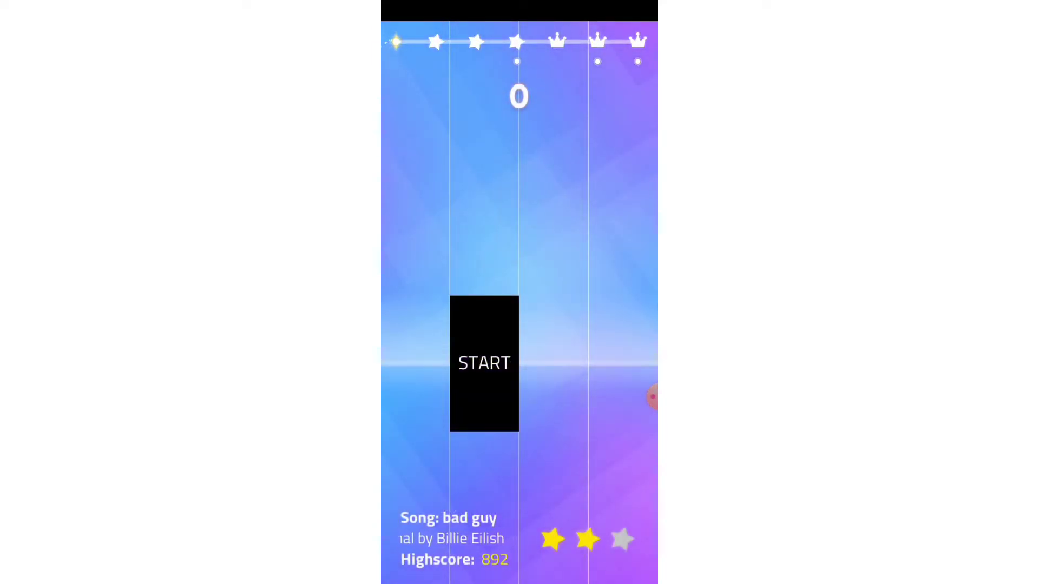
Start the 'bad guy' song from the START tile and begin hitting tiles to 96 points.
left_click(483, 364)
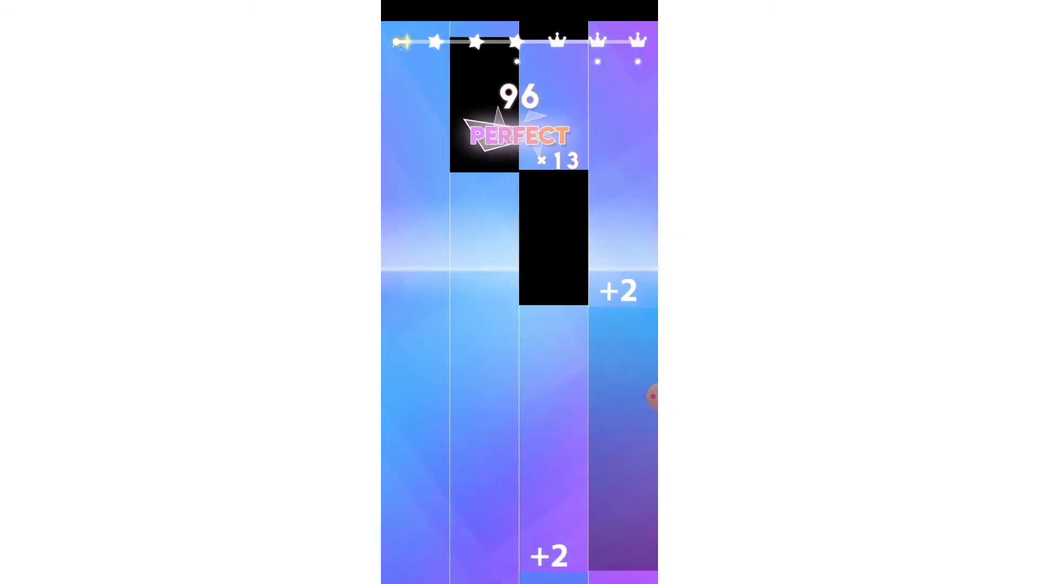
Hit the falling black tiles to build the combo, reaching 633 points and the first star.
left_click(415, 418)
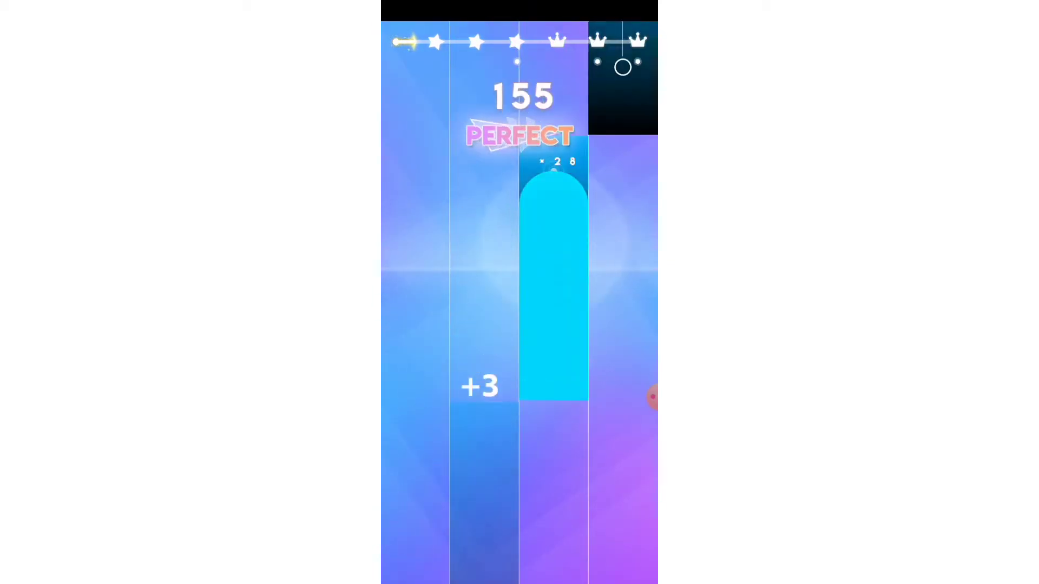
left_click(553, 285)
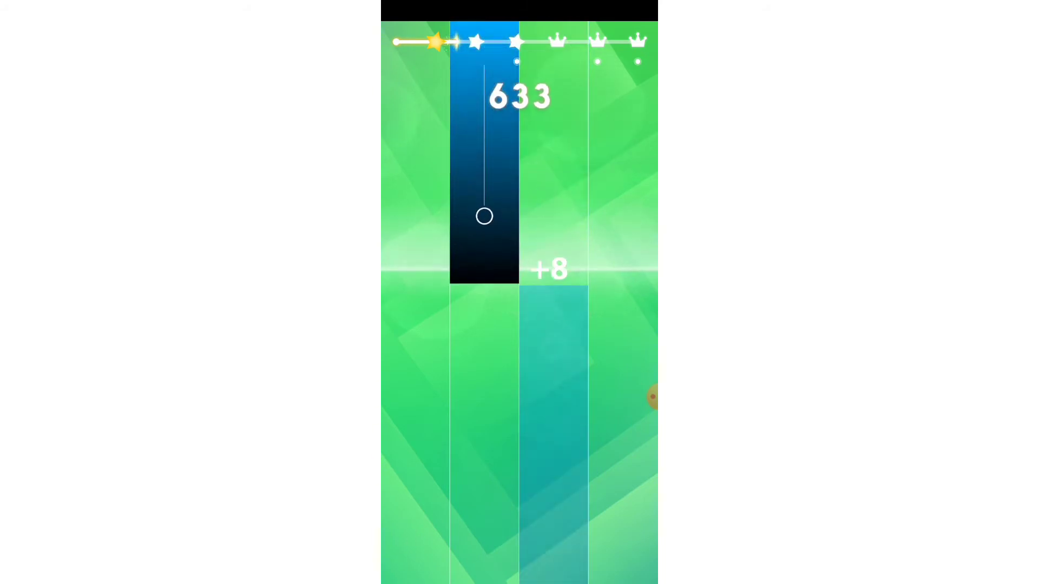
Hold the long tile and hit the next one, reaching 859 points and the second star.
left_click(484, 216)
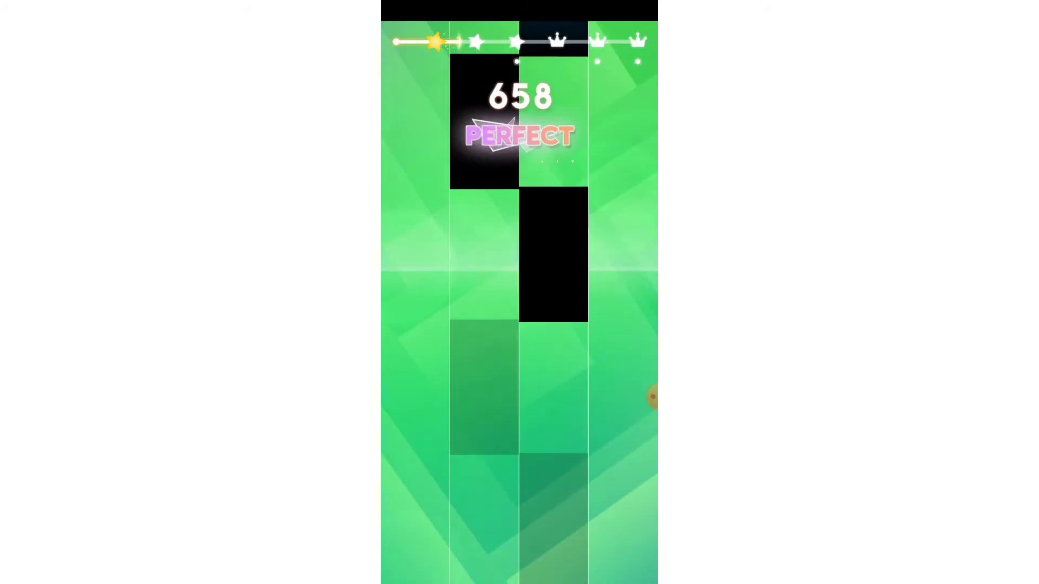
left_click(483, 119)
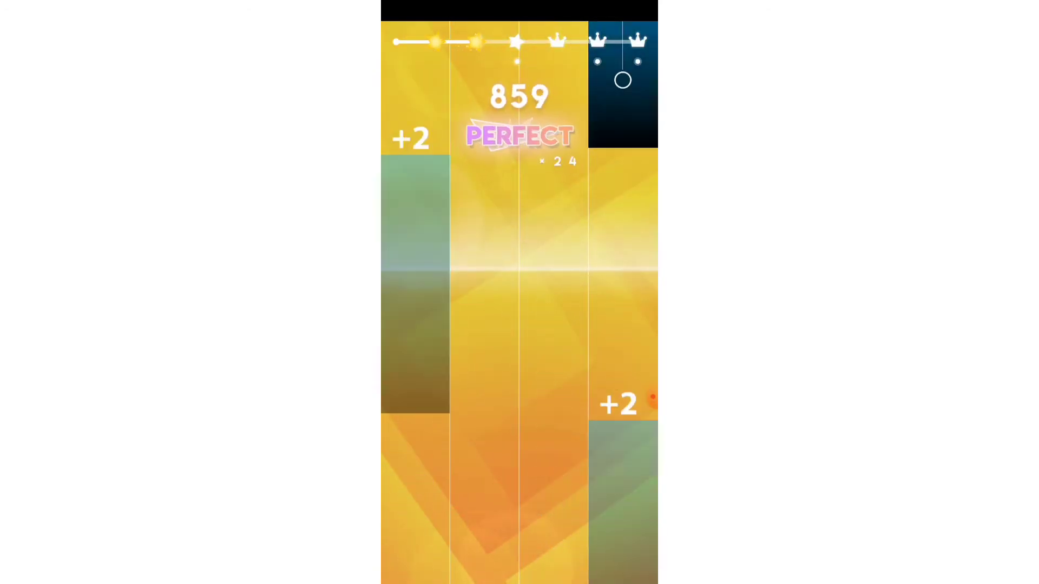
Extend the perfect streak to 50 tiles with a held long tile, passing 1161 points.
left_click(484, 265)
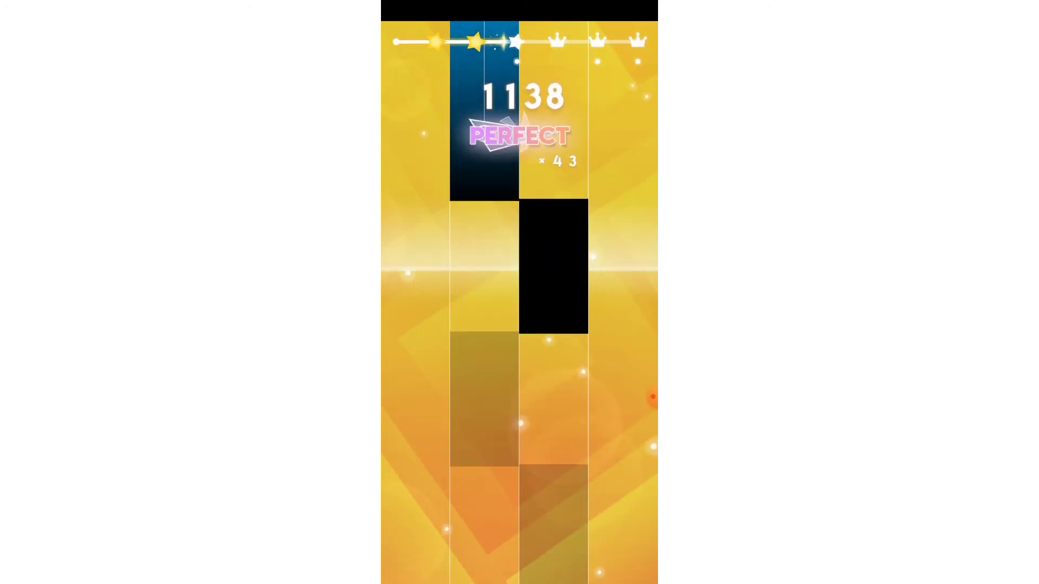
left_click(484, 199)
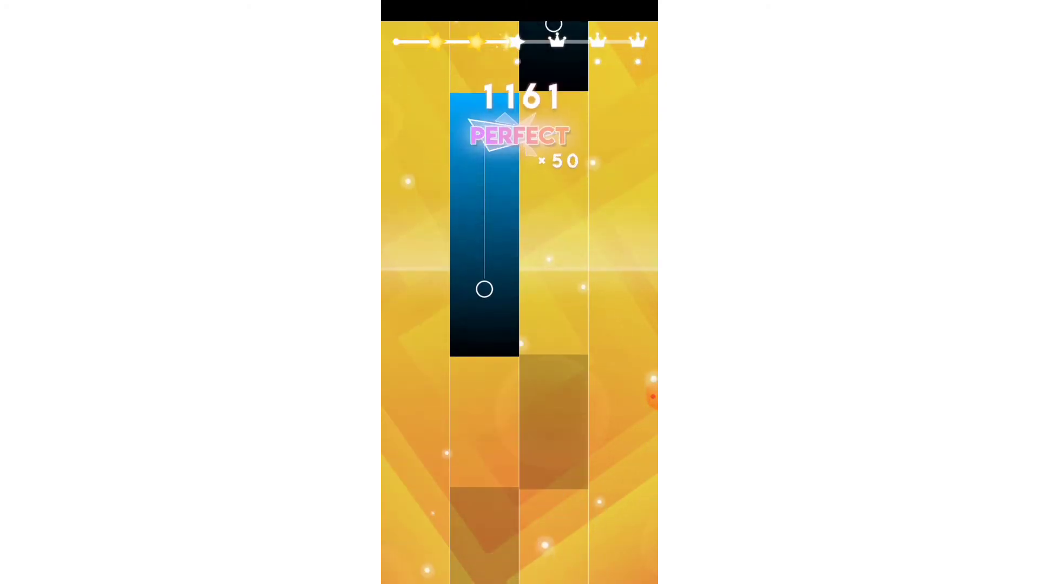